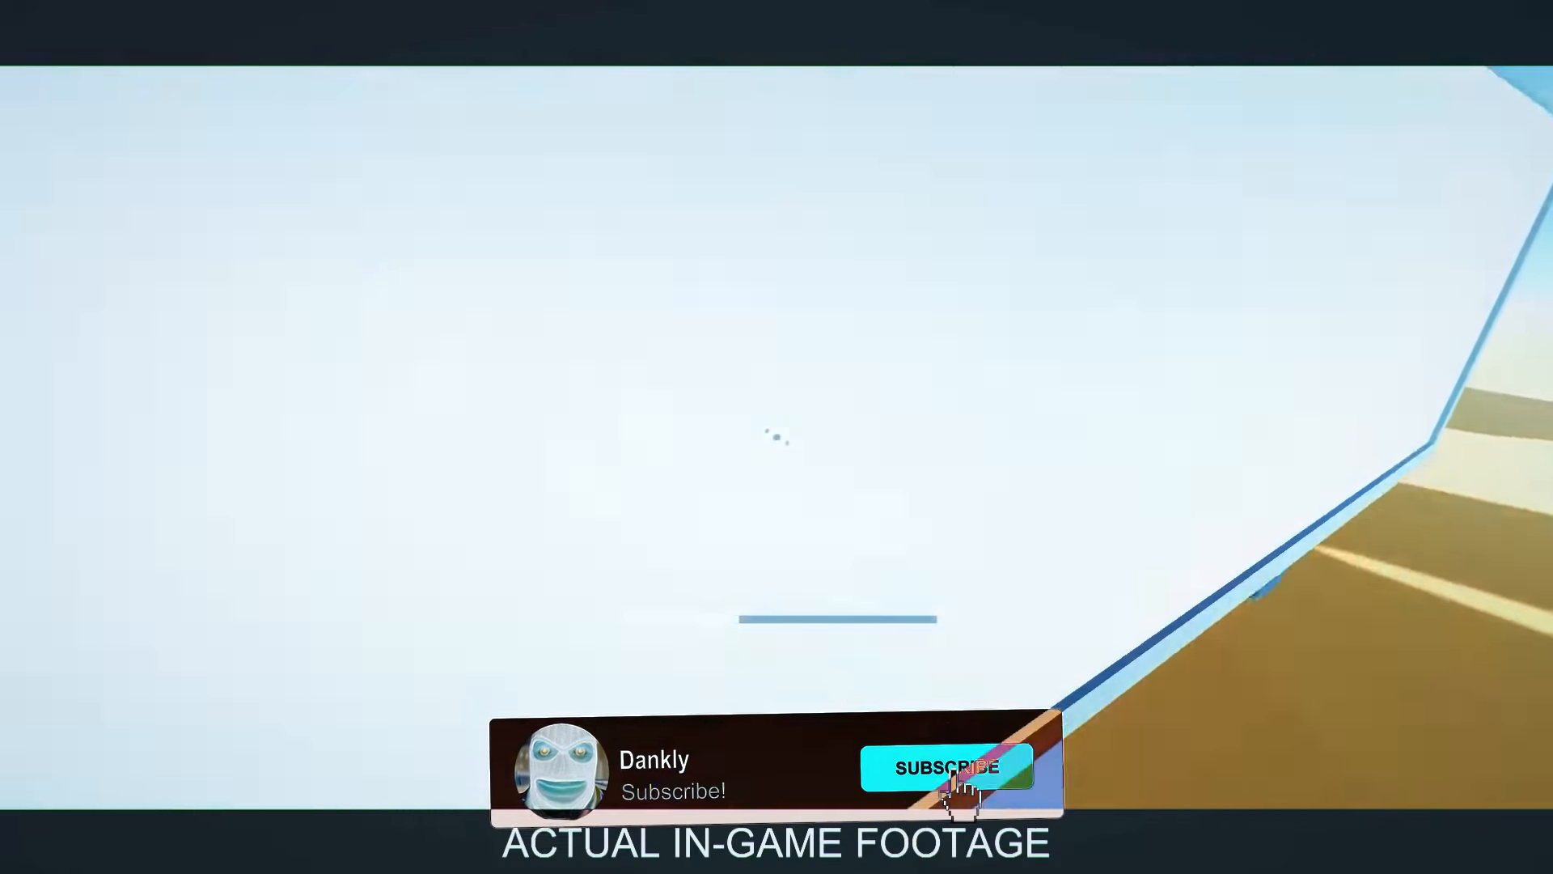
{"action": "left_click", "coordinate": [947, 767]}
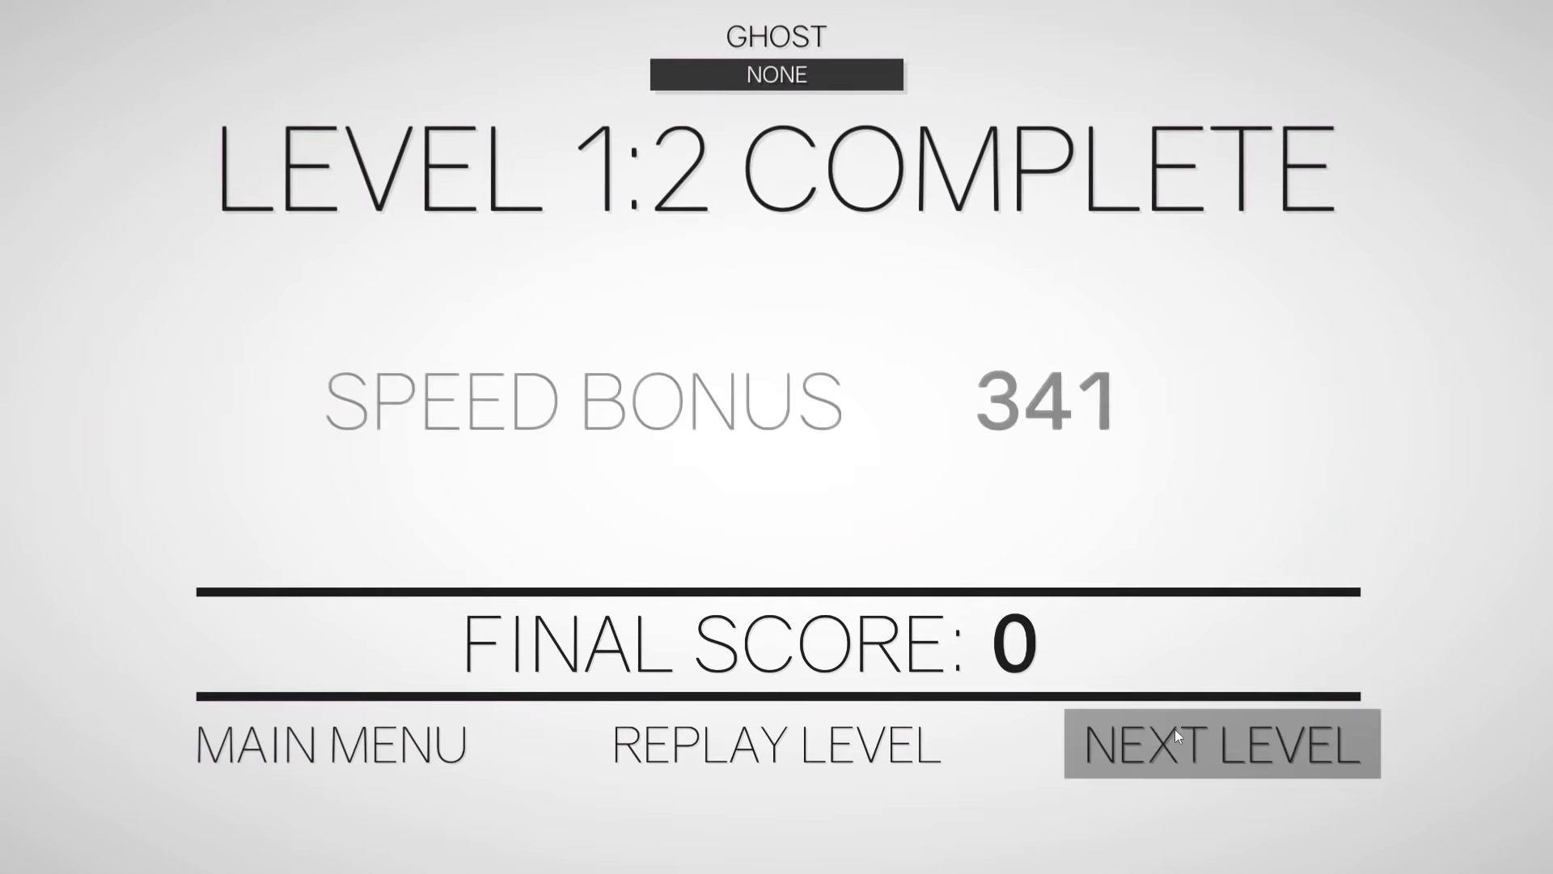
{"action": "left_click", "coordinate": [1220, 745]}
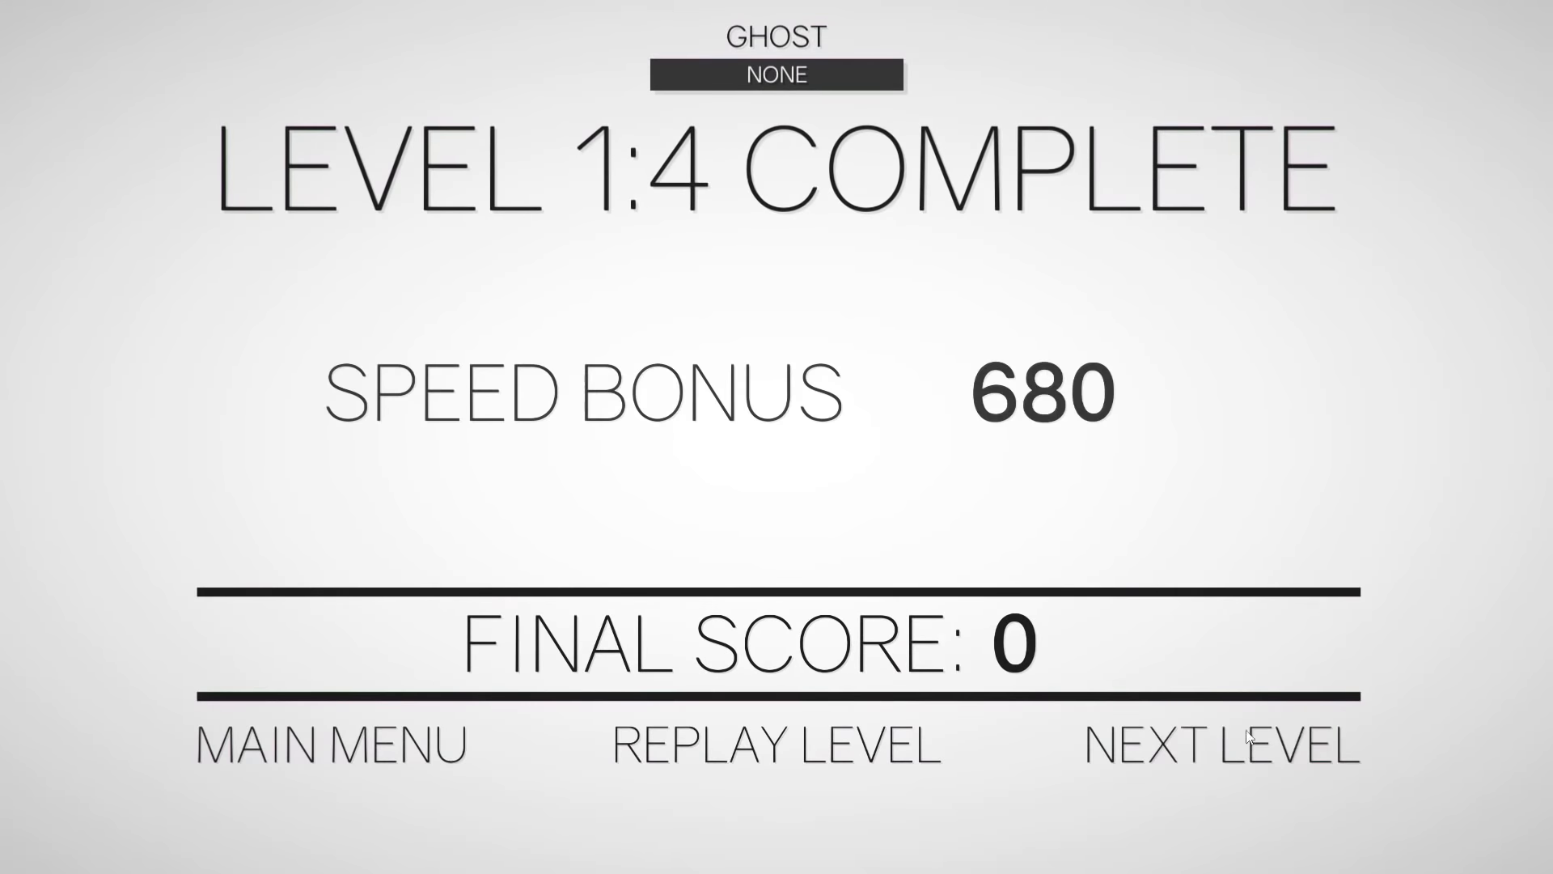
{"action": "left_click", "coordinate": [1221, 745]}
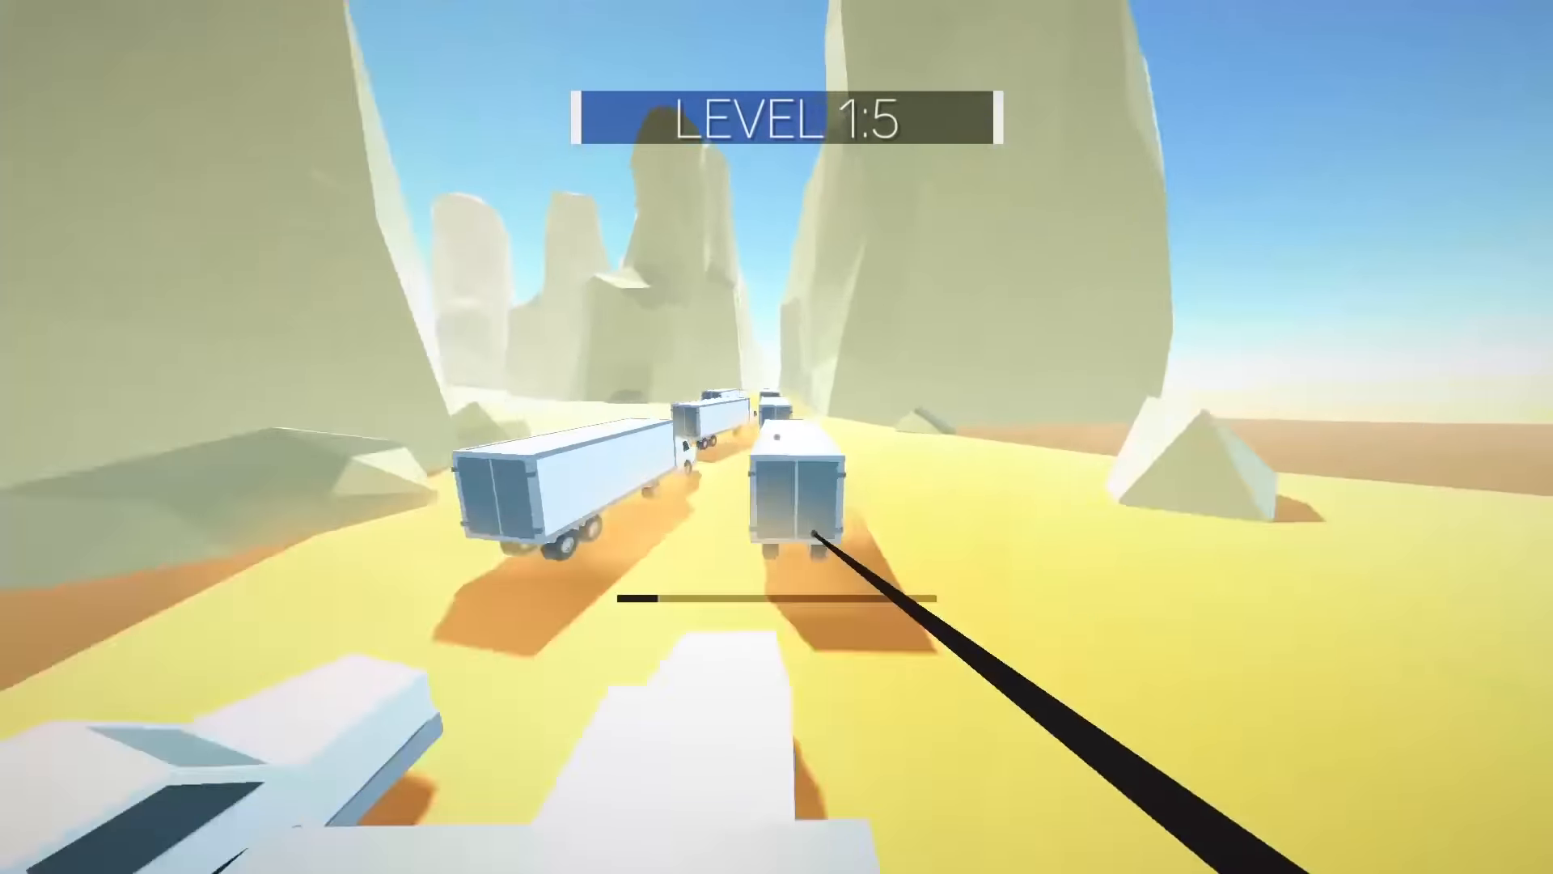